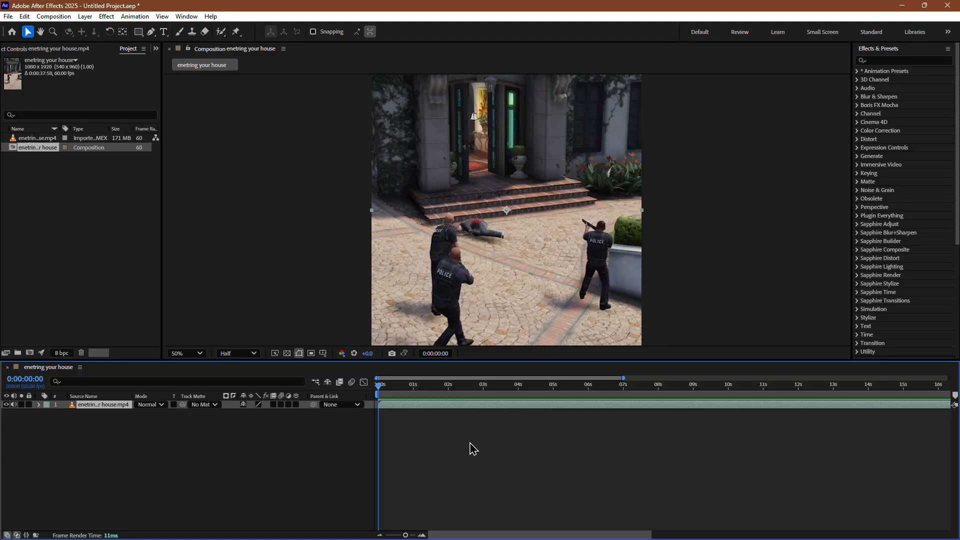
{"action": "mouse_move", "coordinate": [534, 442]}
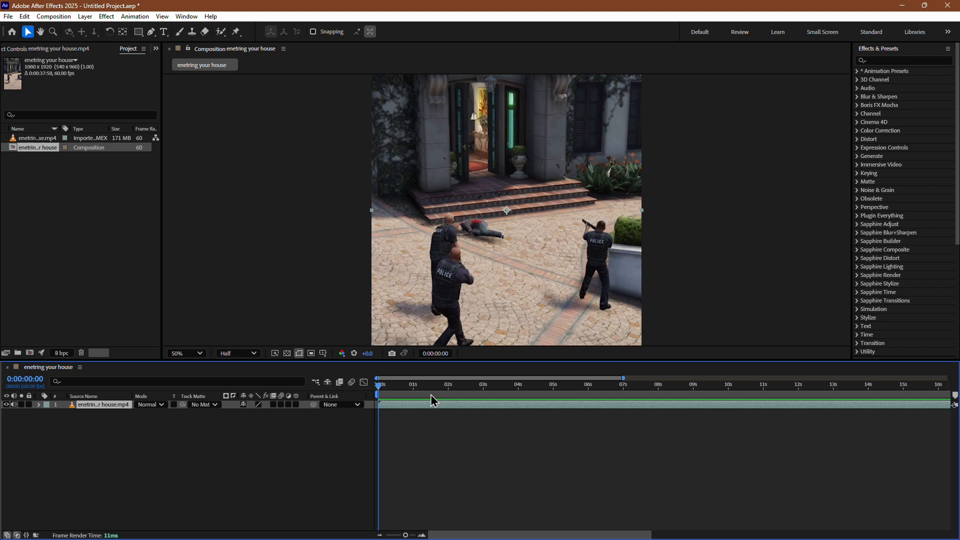
{"action": "mouse_move", "coordinate": [569, 409]}
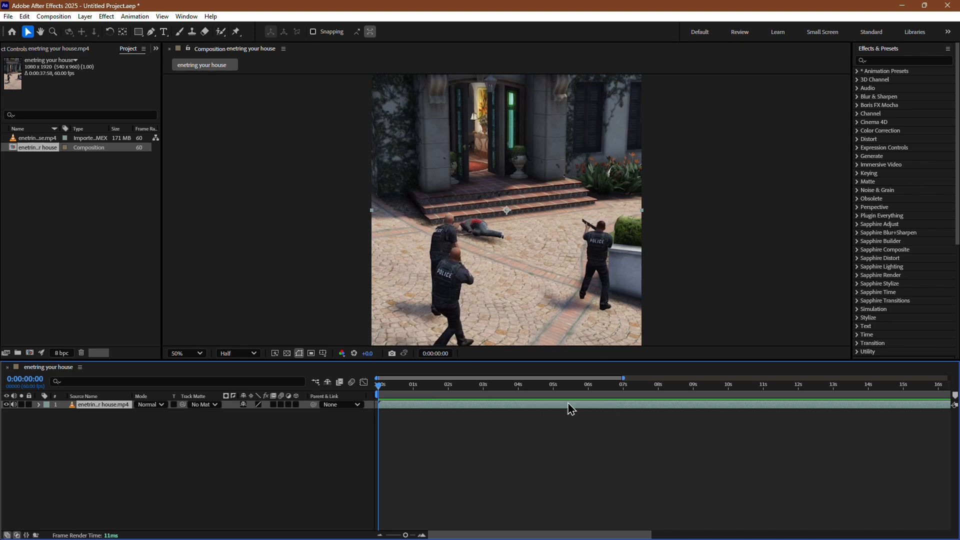
- Preview a later frame, then add the 'enetring your house' composition to the Render Queue
{"action": "left_click", "coordinate": [442, 397]}
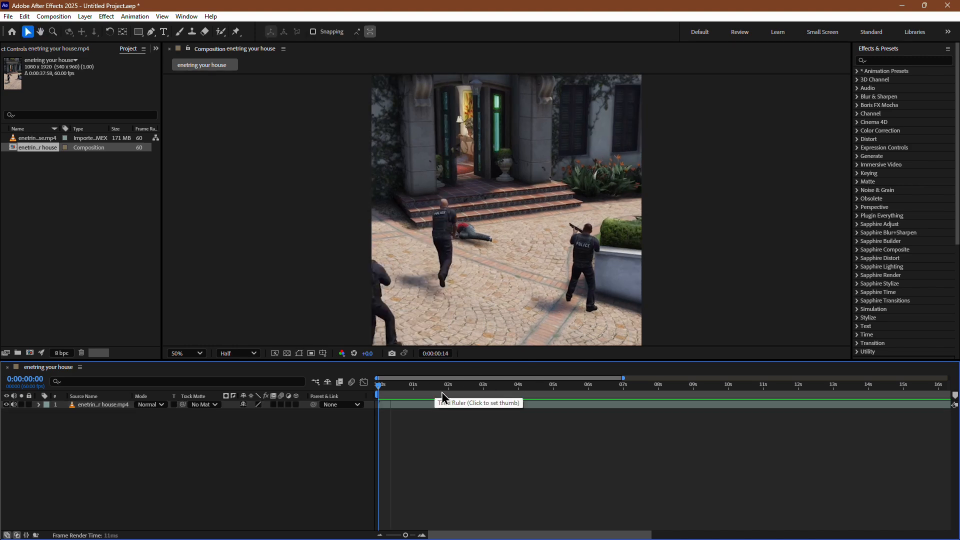
{"action": "left_click", "coordinate": [458, 384]}
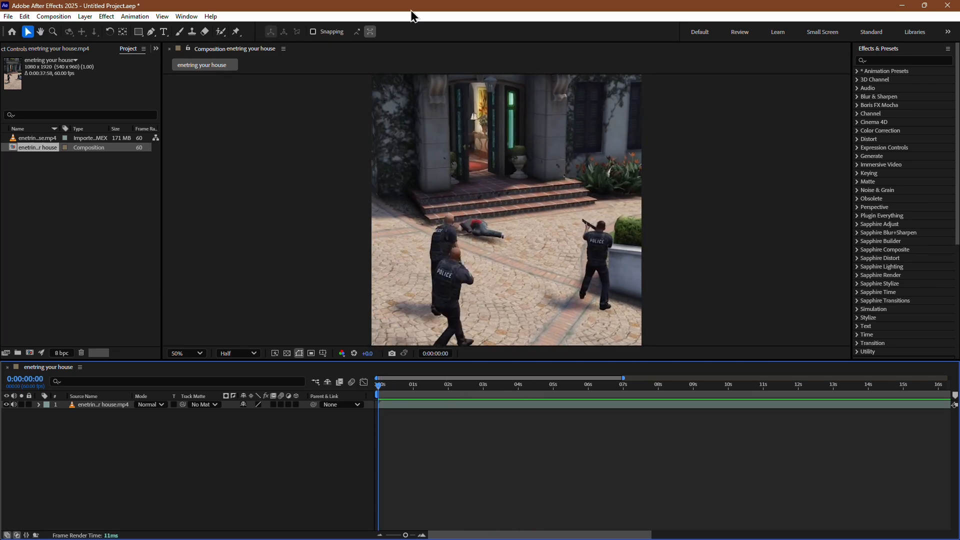
{"action": "mouse_move", "coordinate": [395, 330]}
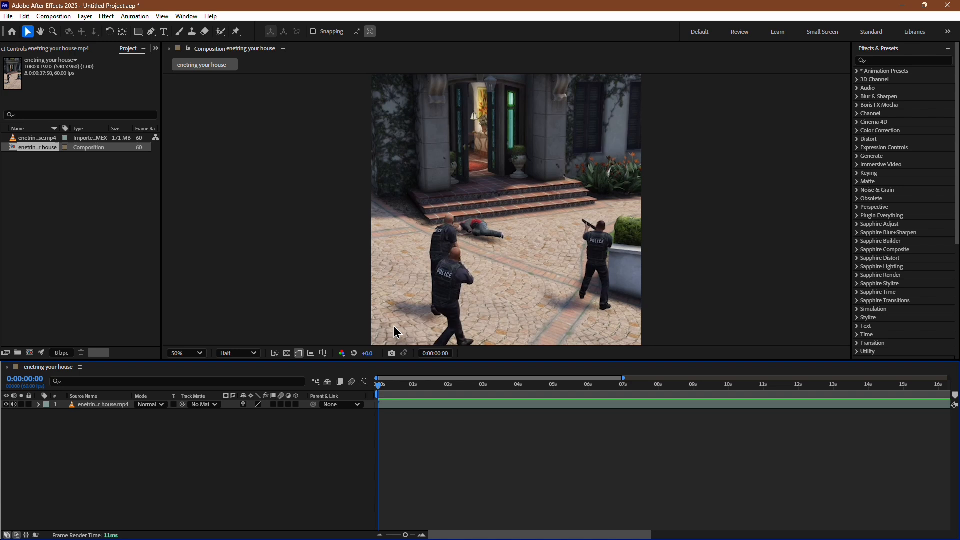
{"action": "mouse_move", "coordinate": [362, 482]}
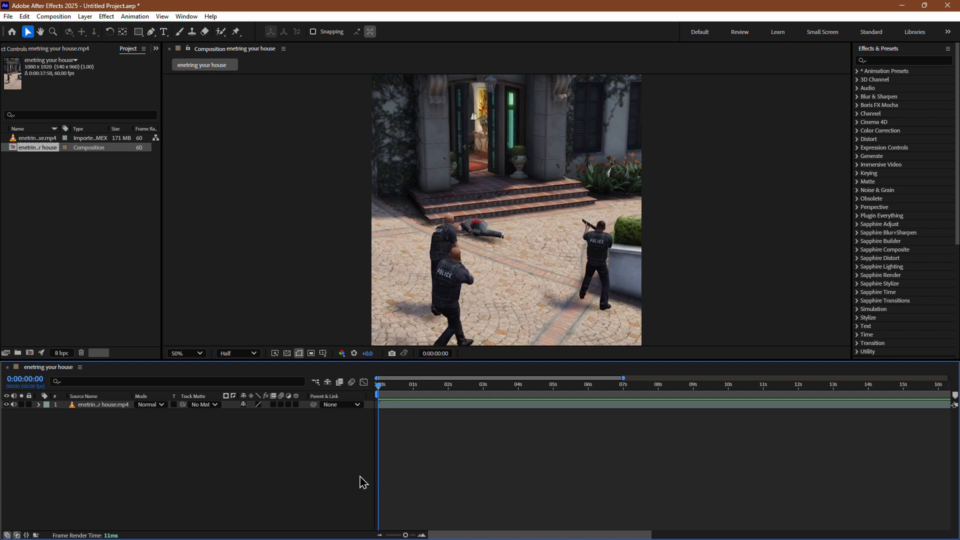
{"action": "mouse_move", "coordinate": [444, 421]}
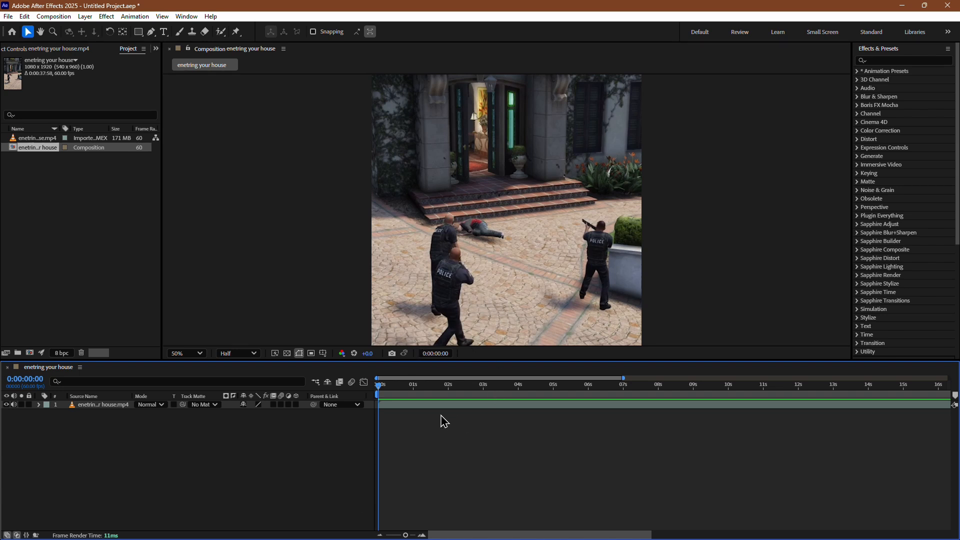
{"action": "mouse_move", "coordinate": [429, 386]}
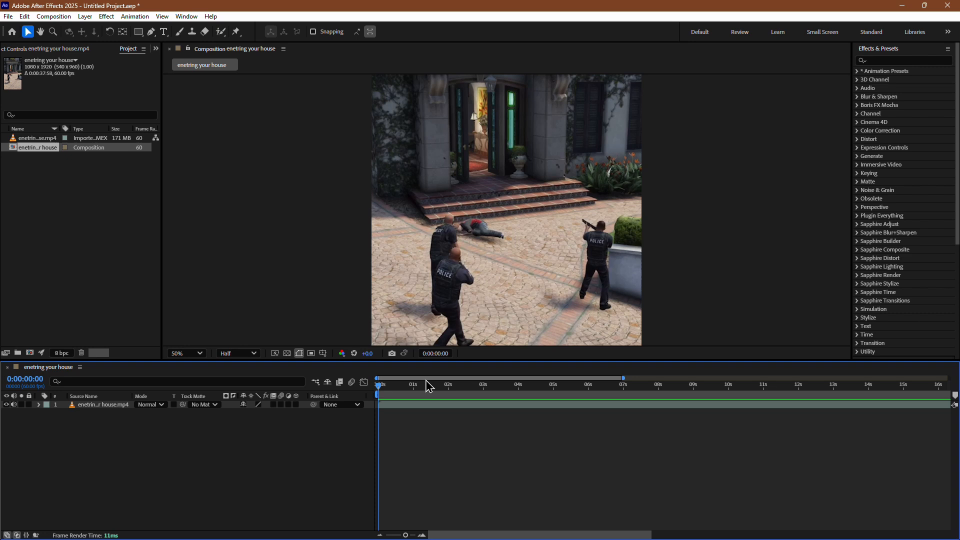
{"action": "left_click", "coordinate": [8, 16]}
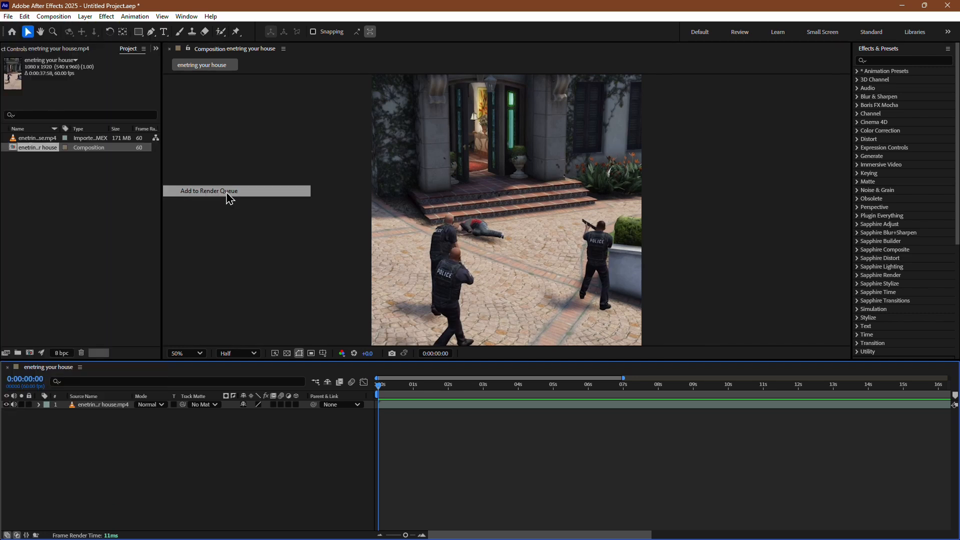
{"action": "left_click", "coordinate": [209, 190]}
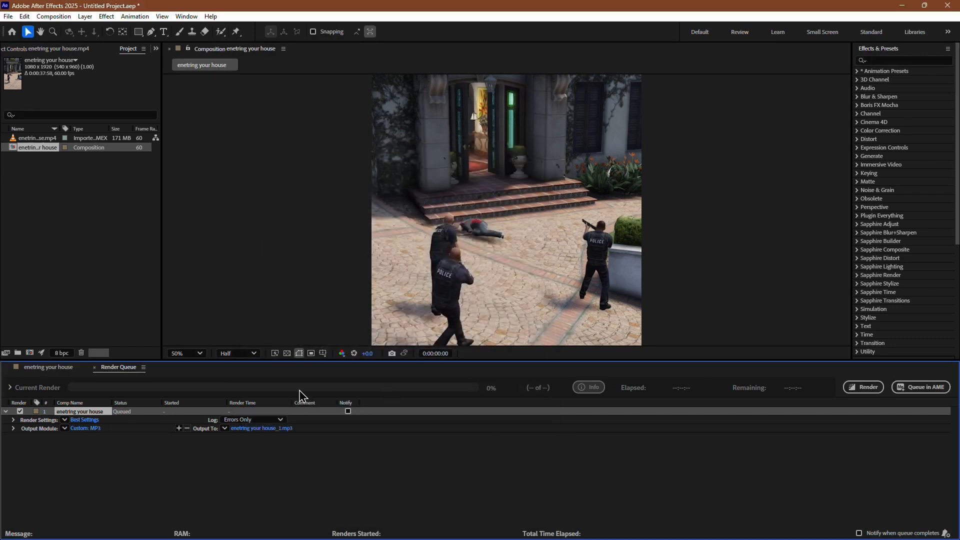
{"action": "mouse_move", "coordinate": [863, 386]}
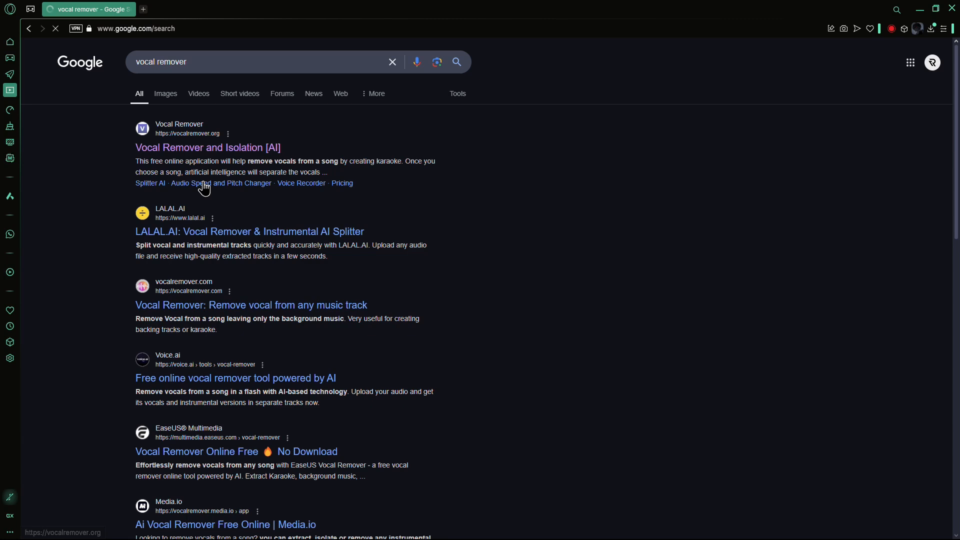
- Open the vocalremover.org Vocal Remover and Isolation result from Google
{"action": "left_click", "coordinate": [207, 147]}
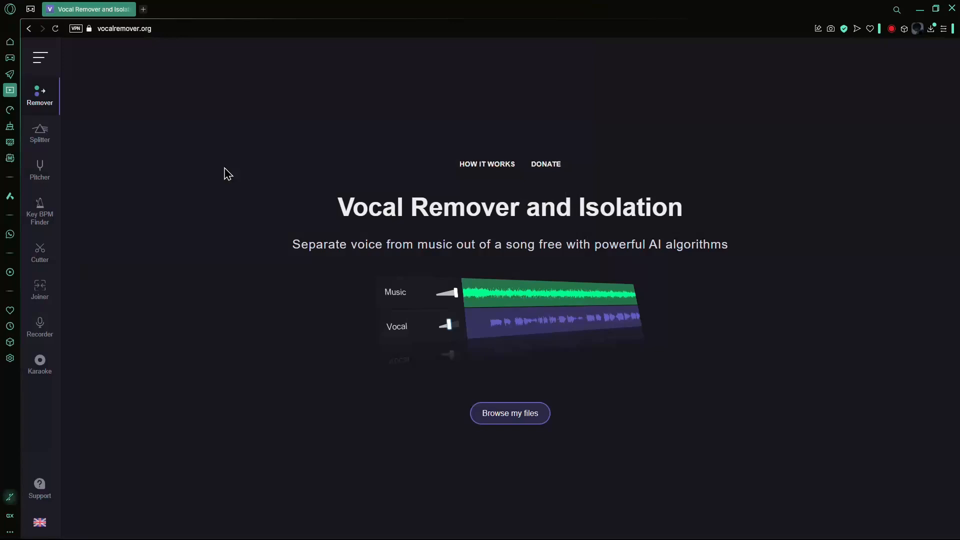
- Upload enetring your house_1.mp3, with the Music slider at 0 and Vocal at 100
{"action": "left_click", "coordinate": [510, 412]}
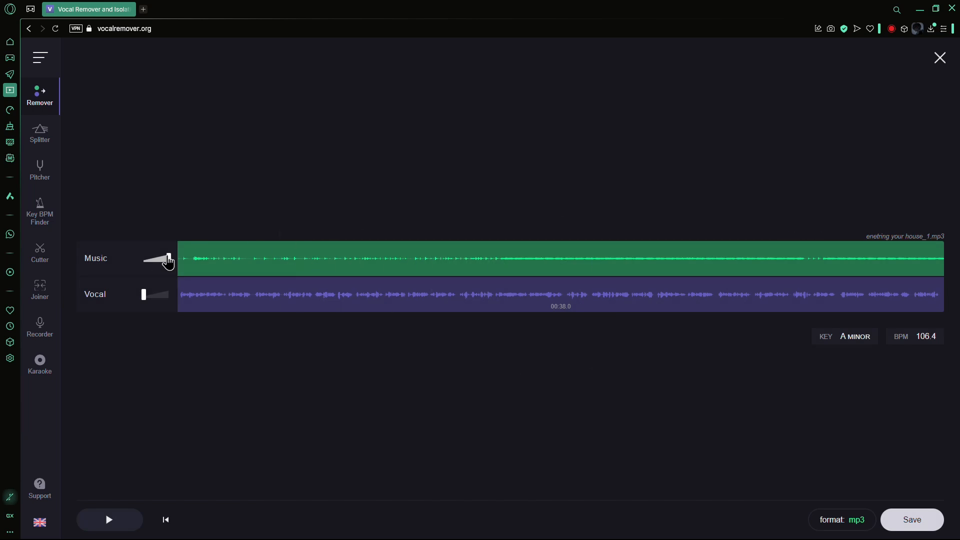
{"action": "left_click_drag", "start_coordinate": [168, 258], "coordinate": [144, 258]}
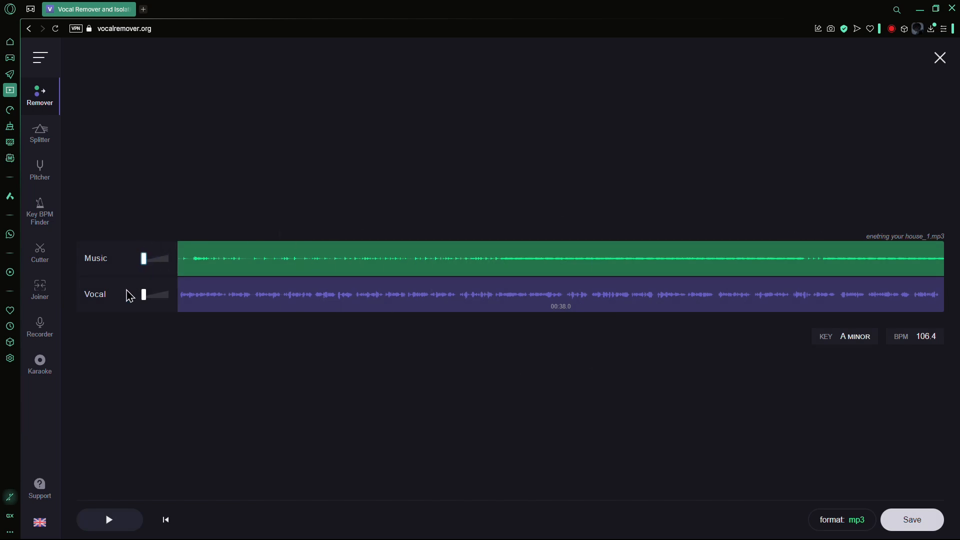
{"action": "left_click_drag", "start_coordinate": [143, 295], "coordinate": [168, 294]}
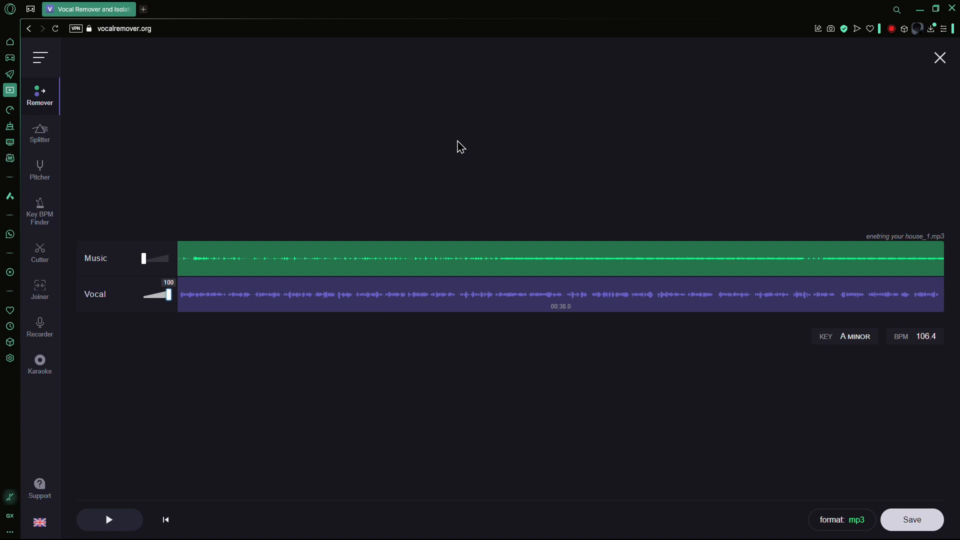
- Save only the vocal track and return to the After Effects composition timeline
{"action": "left_click", "coordinate": [109, 519]}
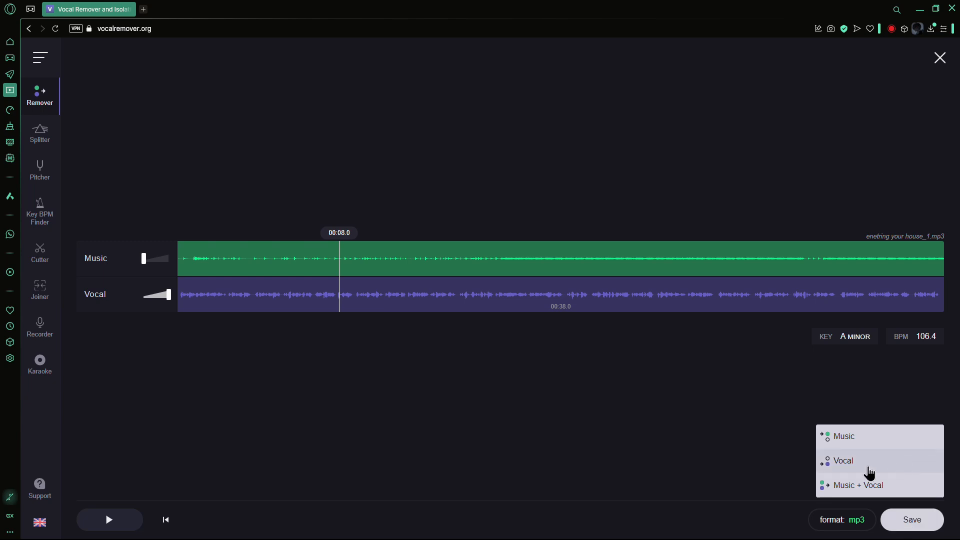
{"action": "left_click", "coordinate": [843, 460]}
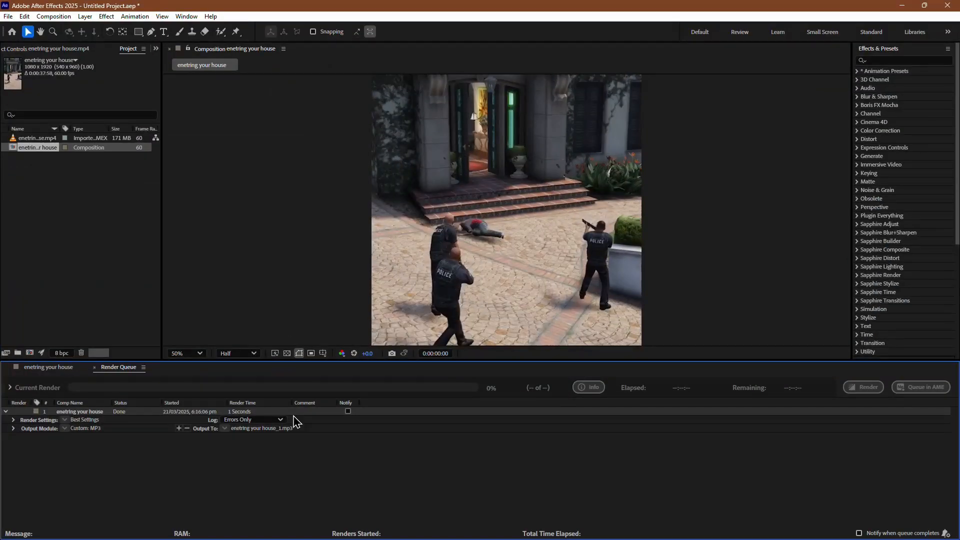
{"action": "left_click", "coordinate": [49, 366]}
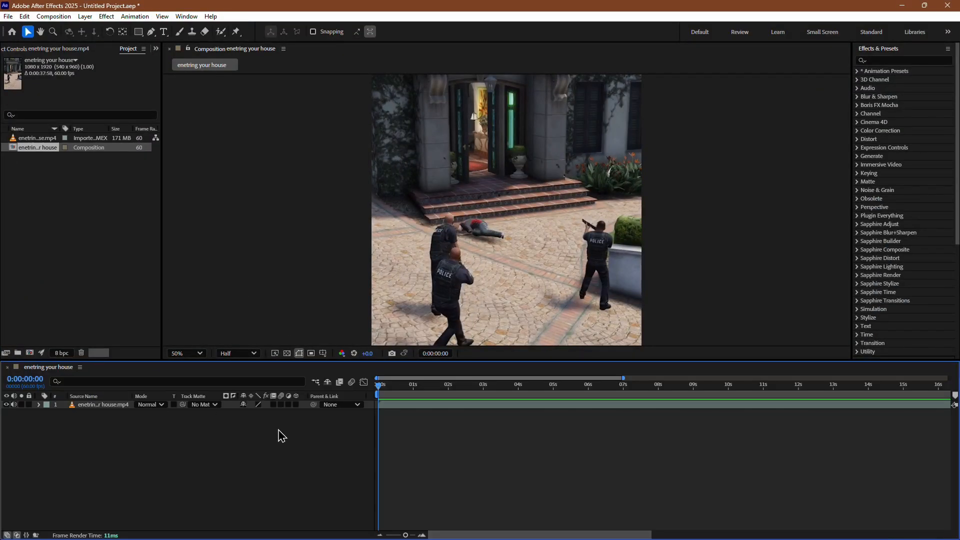